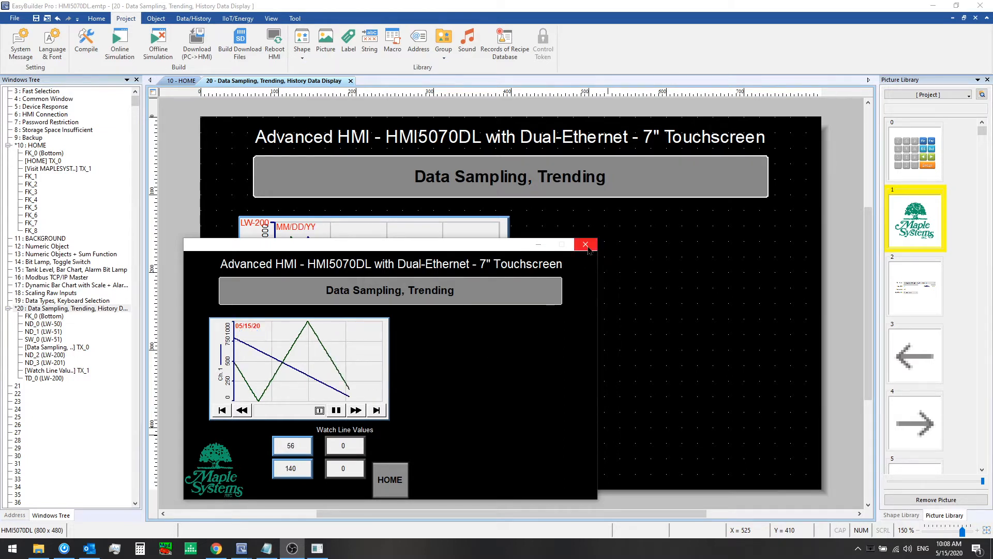
- Close the offline simulation and select a watch line value display on window 20
left_click(585, 244)
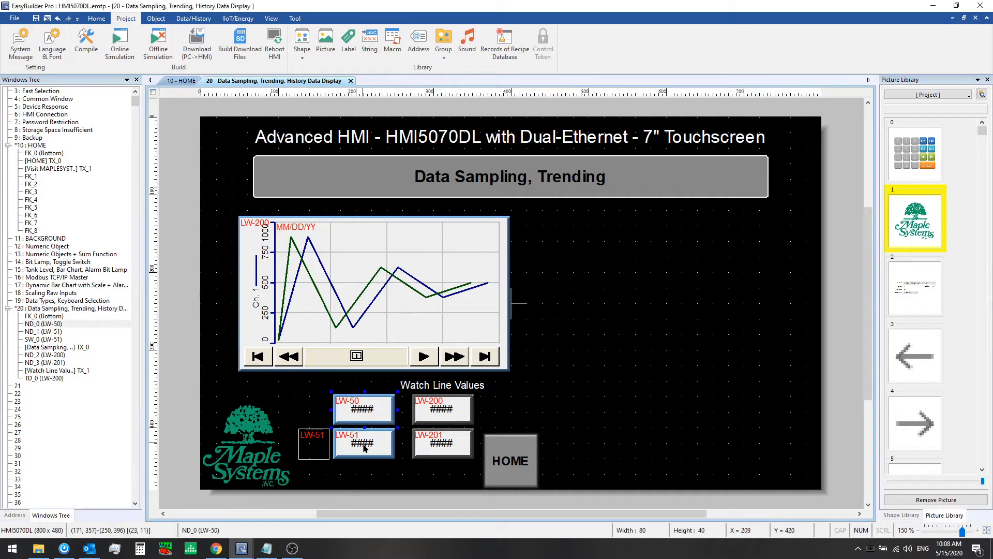
left_click(363, 441)
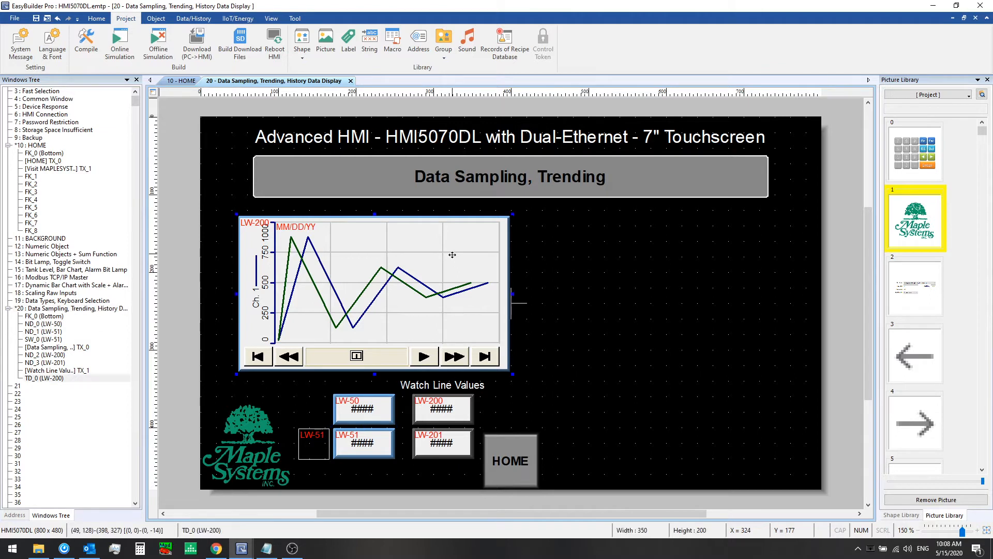
mouse_move(578, 260)
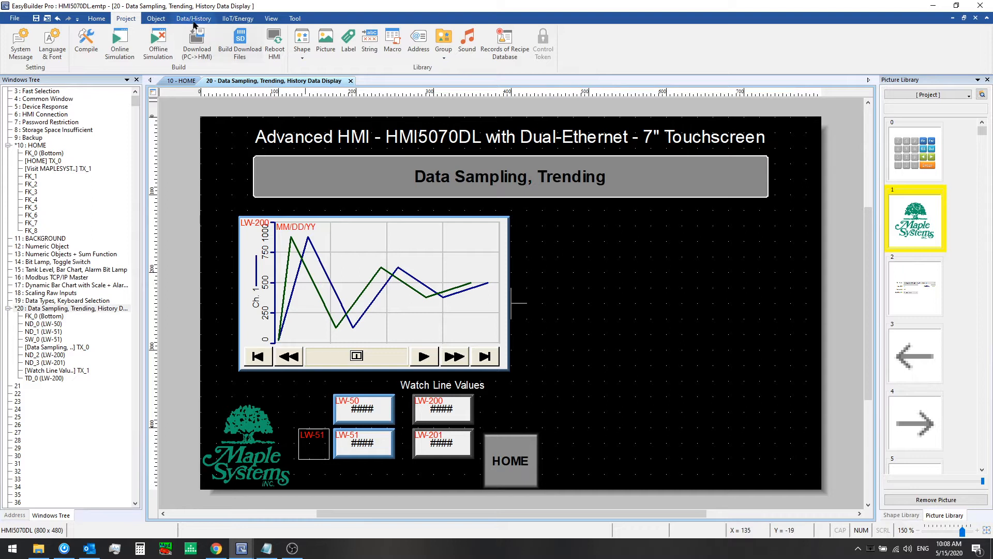
- Start a new Trend Display from Data/History fed by Sampled_data_local_hmi
left_click(193, 17)
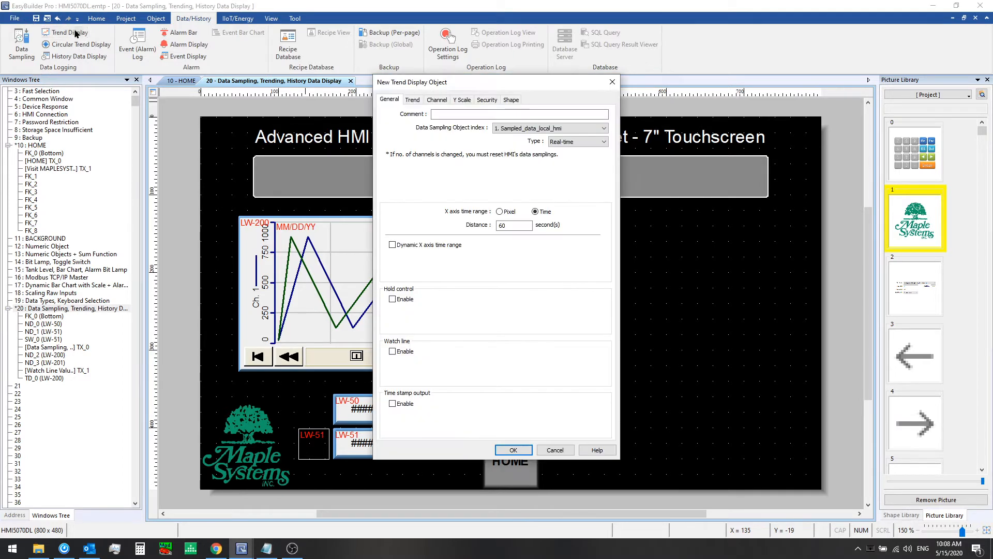
left_click(549, 128)
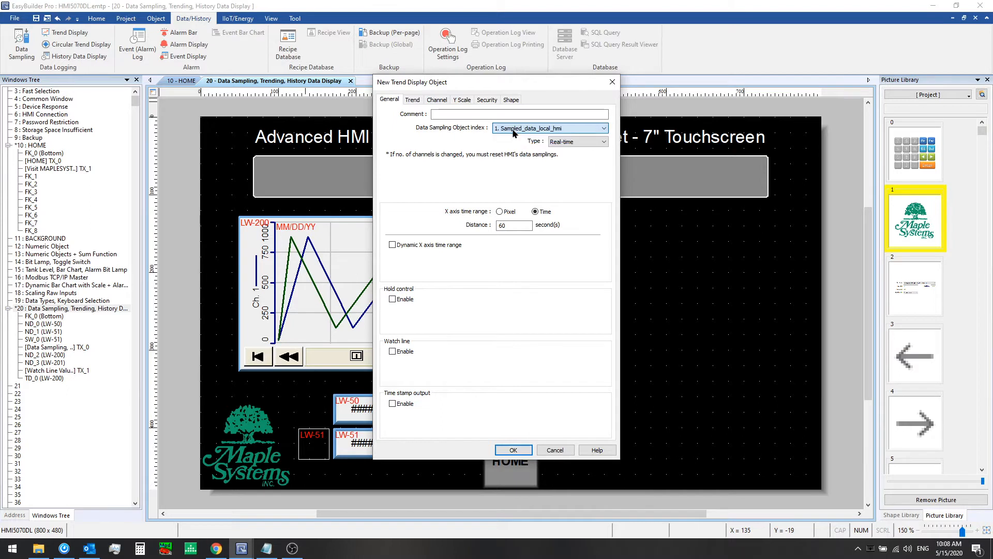
left_click(603, 142)
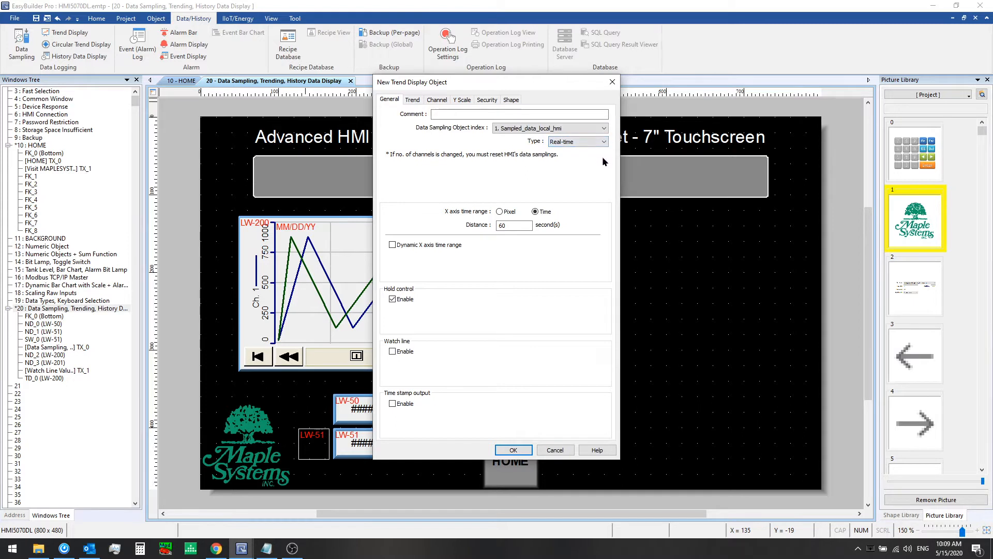
mouse_move(445, 217)
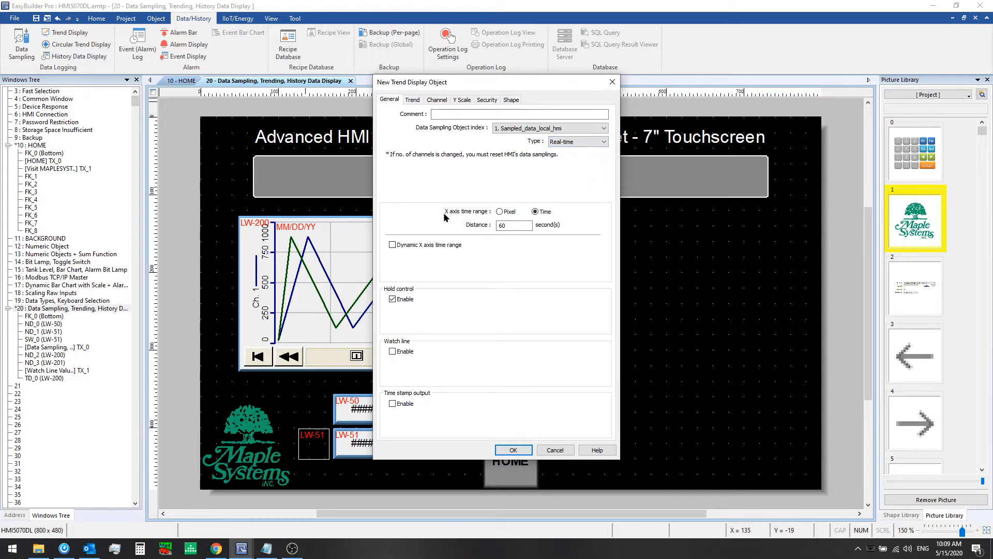
mouse_move(481, 216)
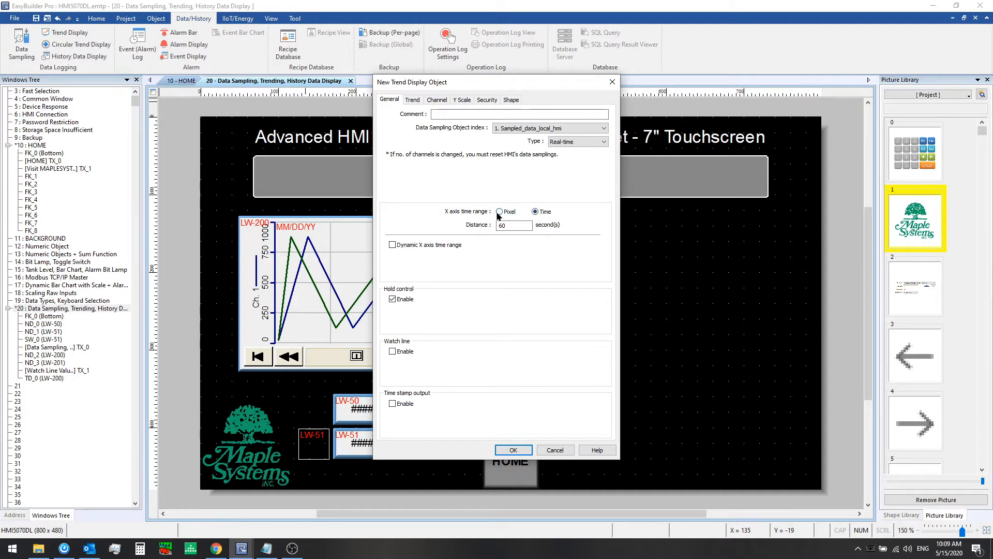
- Try a 5-pixel X axis distance, then set the X axis to a 60-second time range
left_click(500, 211)
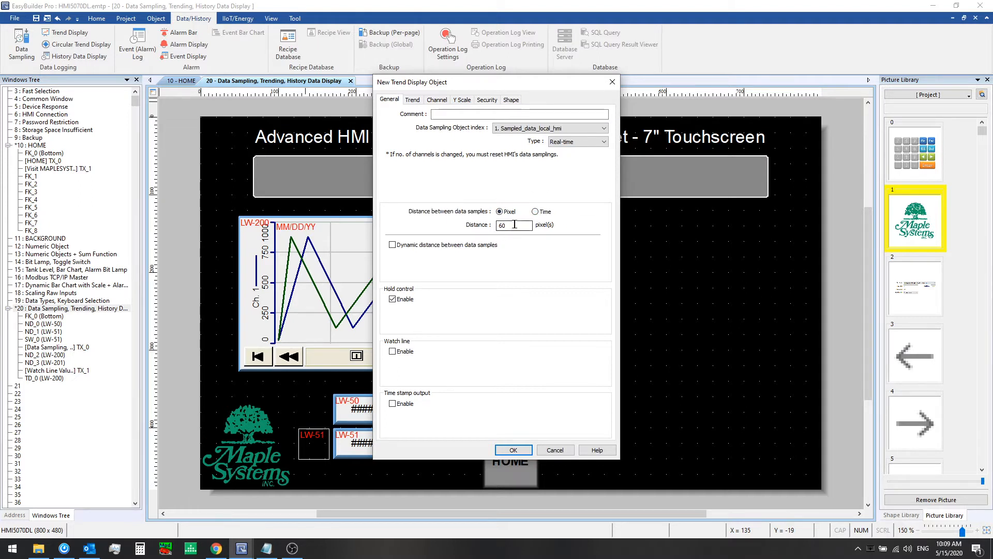
type("5")
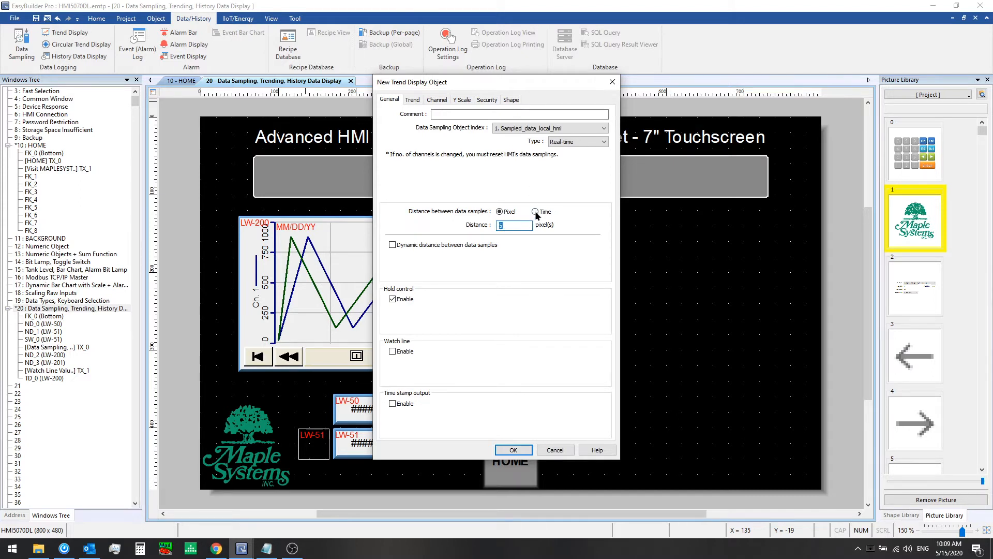
left_click(536, 211)
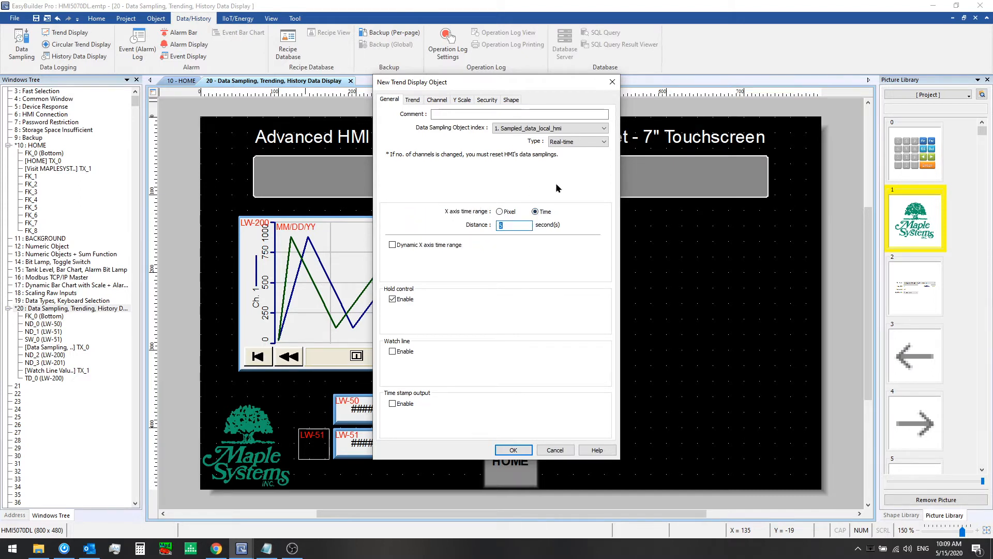
type("60")
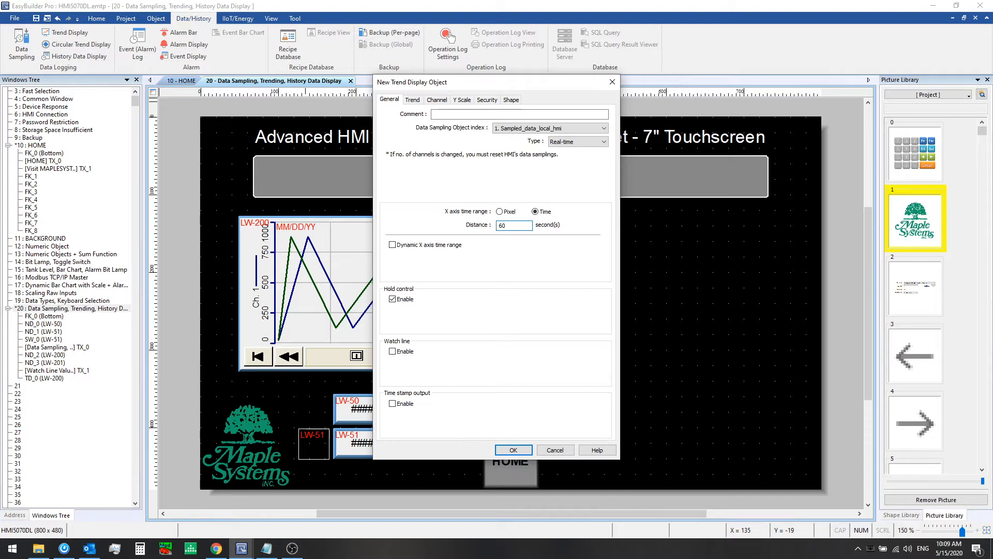
left_click(513, 224)
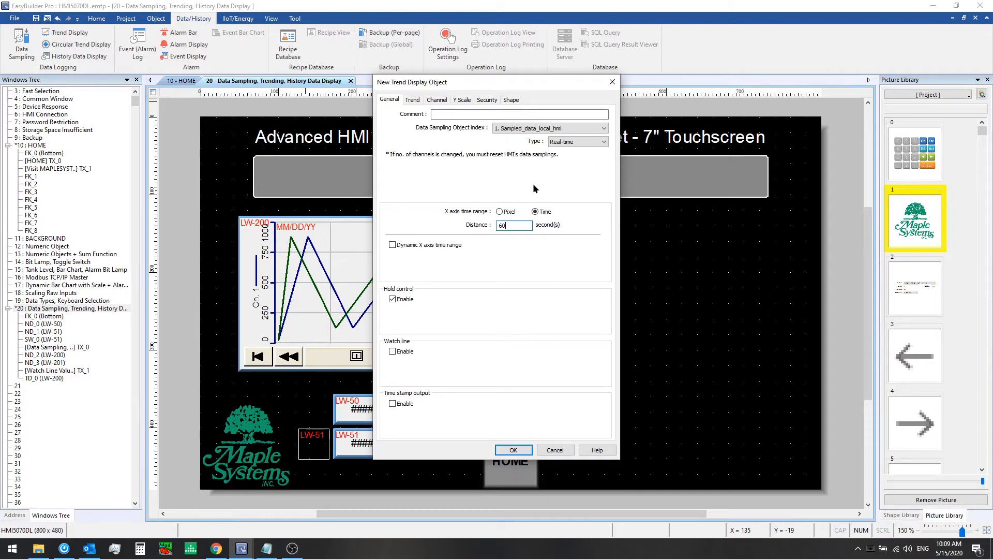
- Leave Hold control off and enable a watch line at LW 202
left_click(393, 298)
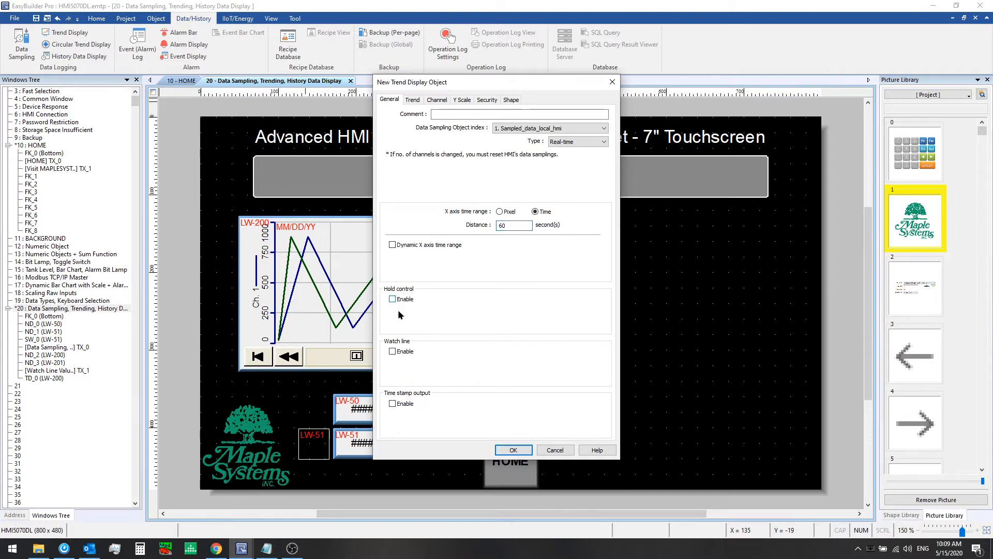
left_click(392, 351)
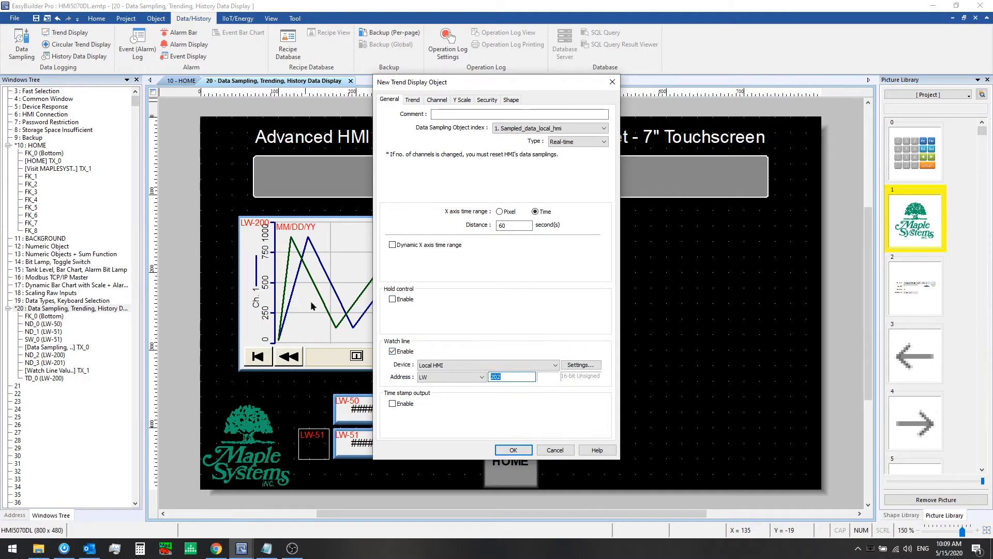
mouse_move(314, 299)
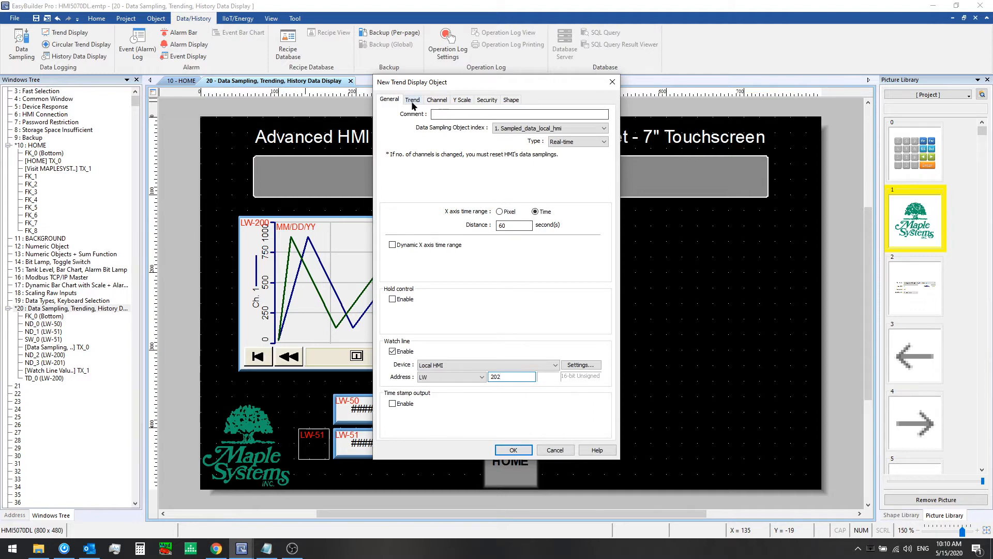
- Enable the trend grid with 4 X and 4 Y divisions and move on to the channel settings
left_click(413, 100)
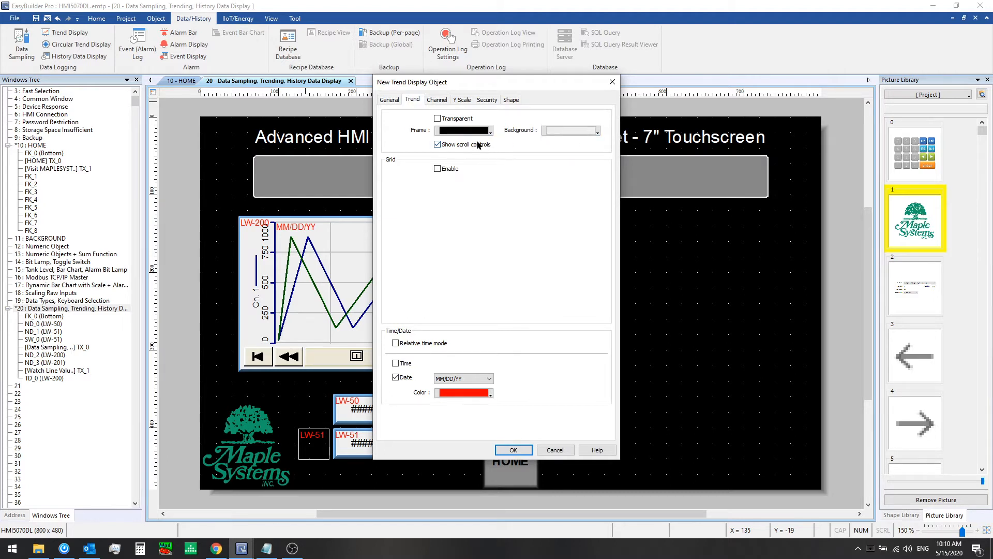
left_click(436, 169)
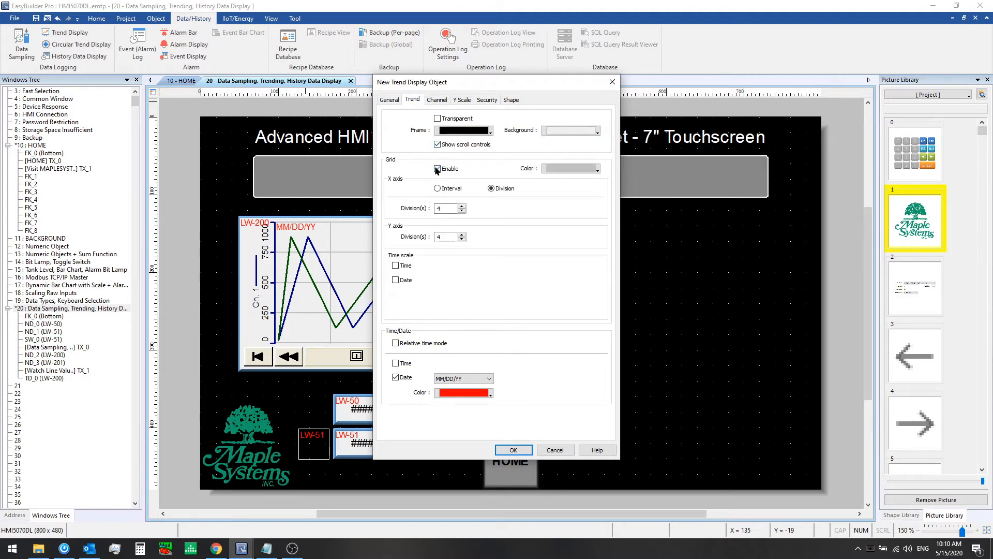
left_click(437, 169)
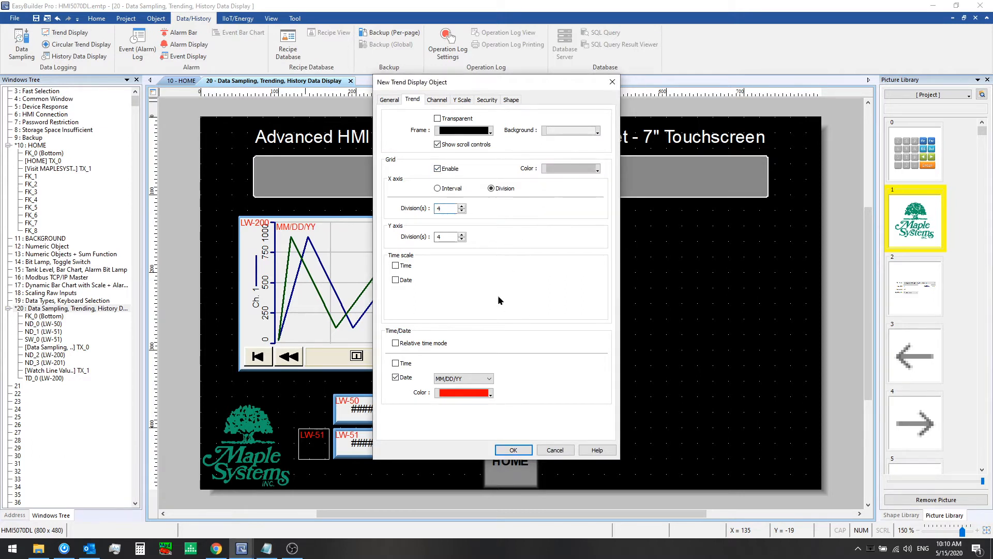
left_click(396, 376)
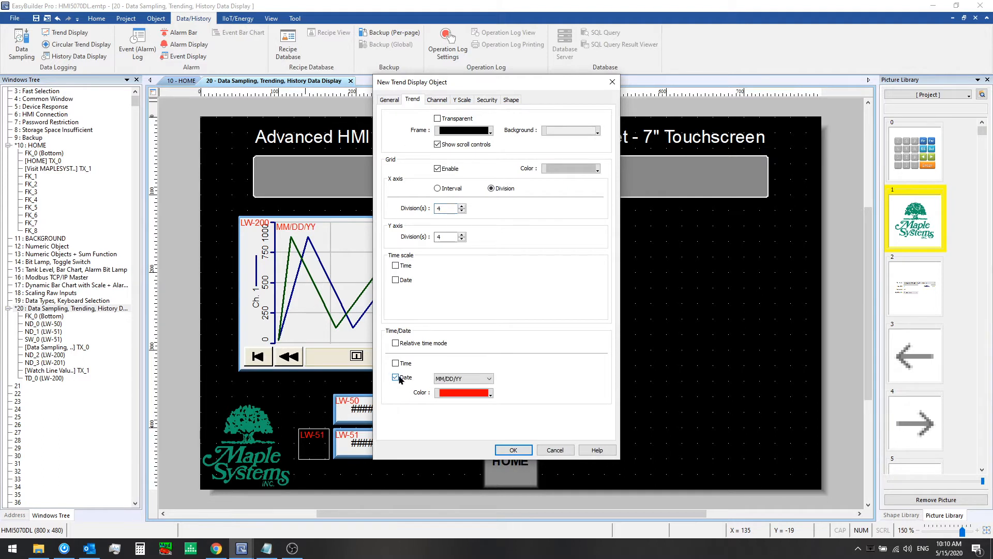
left_click(437, 100)
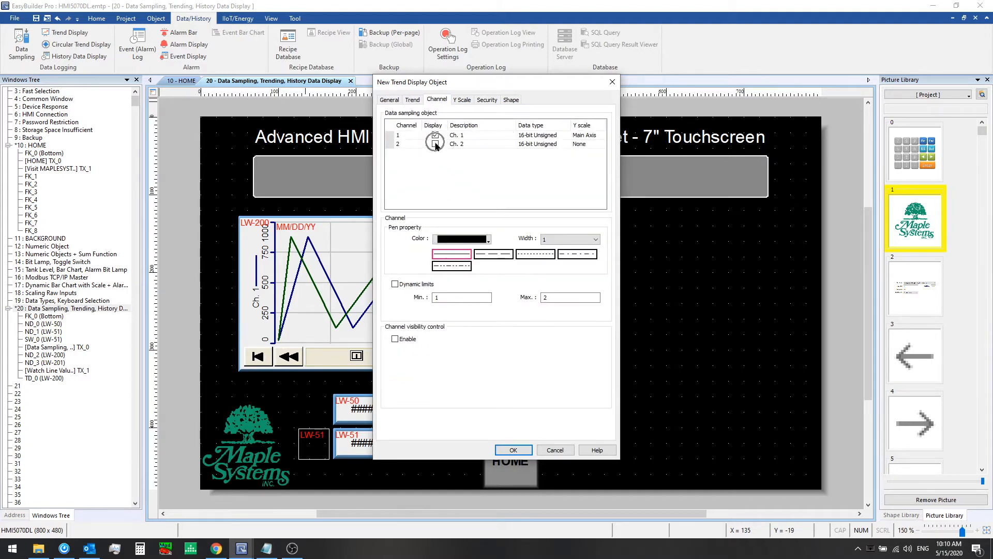
- Set channel 1's limits to minimum 0 and maximum 1000
left_click(435, 135)
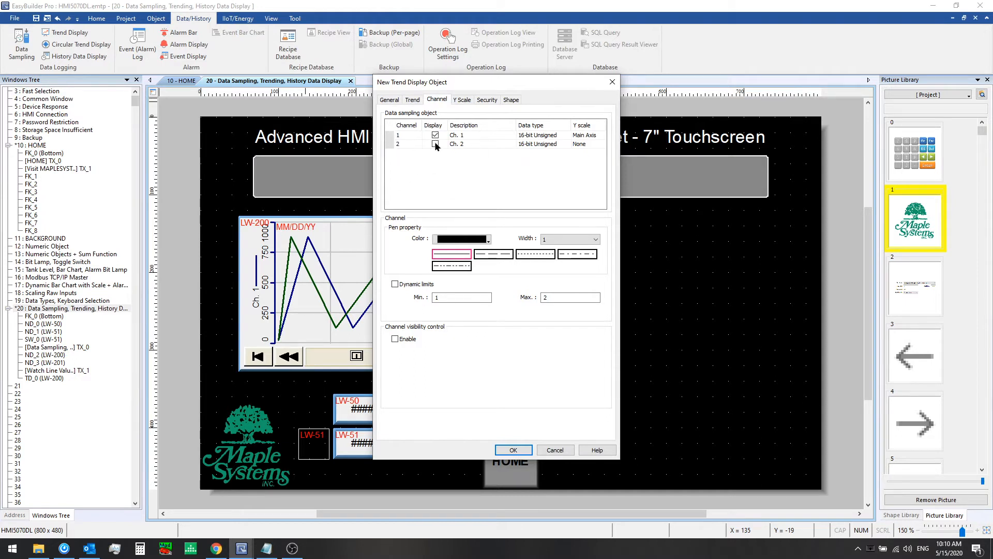
left_click(481, 135)
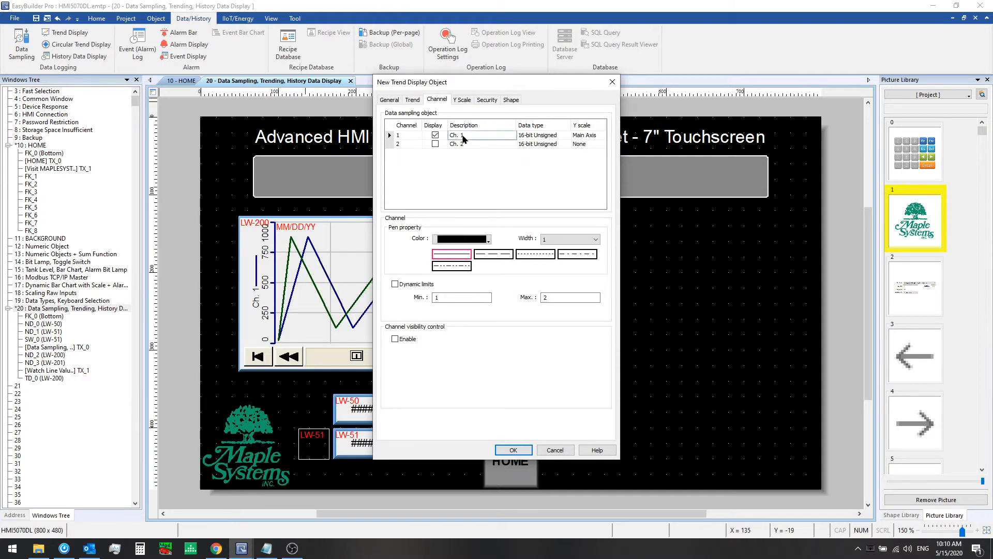
left_click(487, 239)
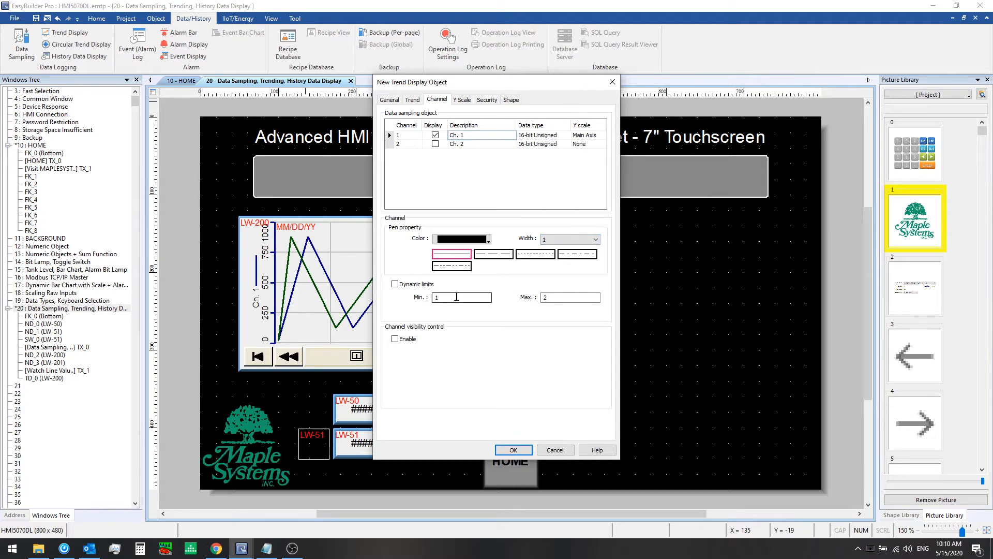
left_click(462, 297)
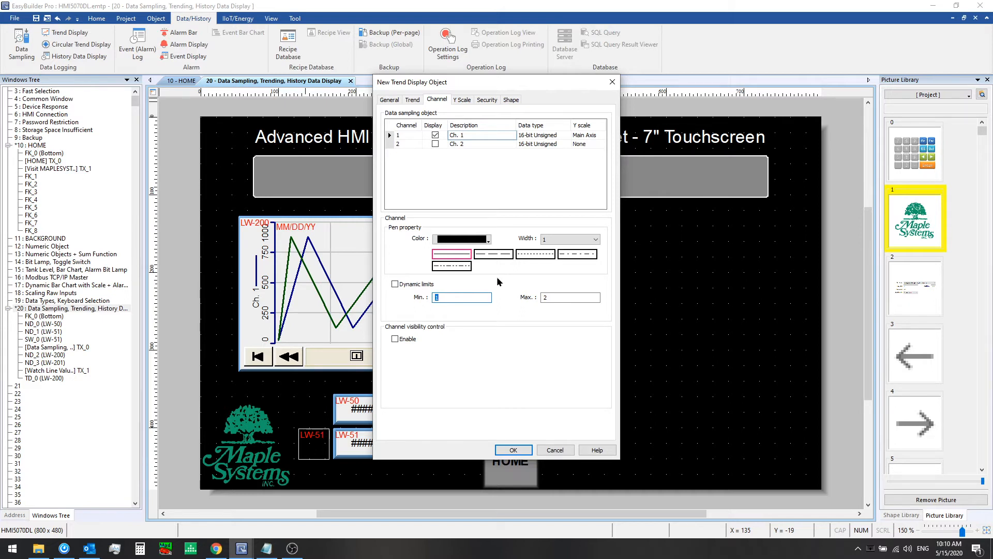
type("0")
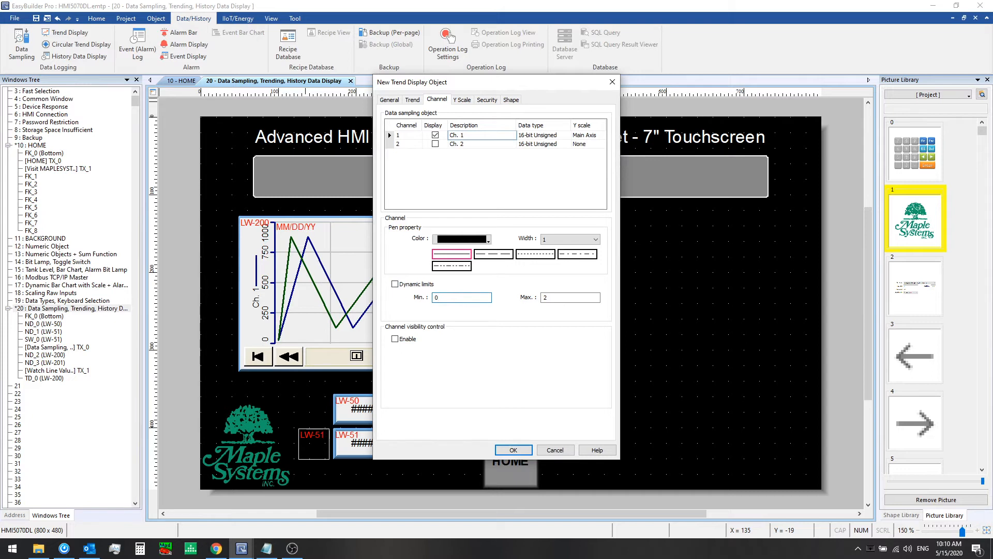
type("10")
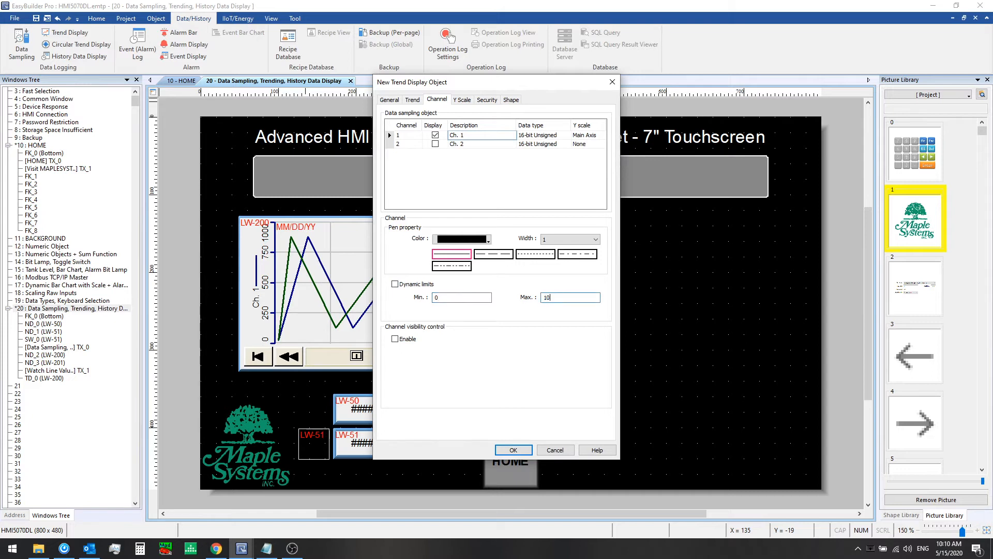
type("1000")
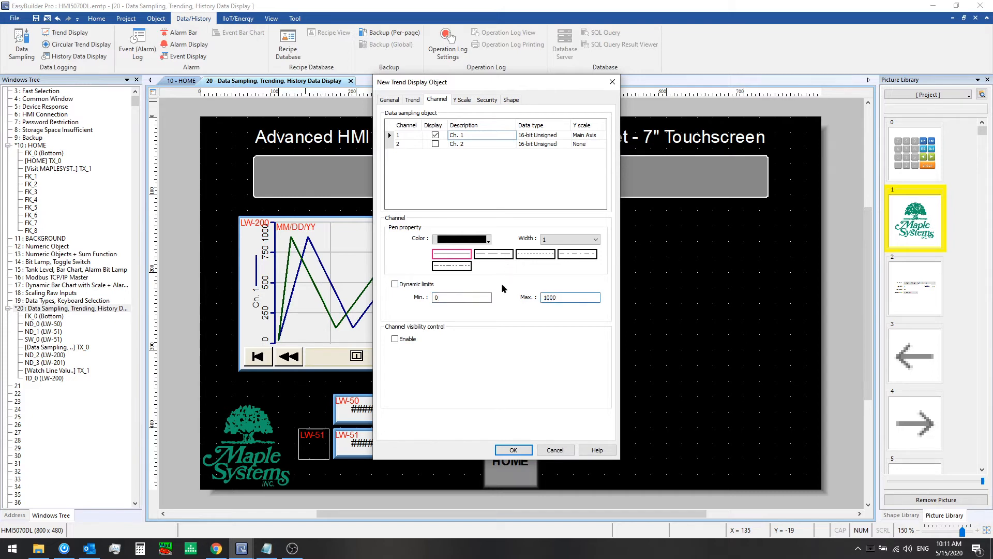
- Display channel 2 with a red pen and a maximum of 1000
left_click(456, 144)
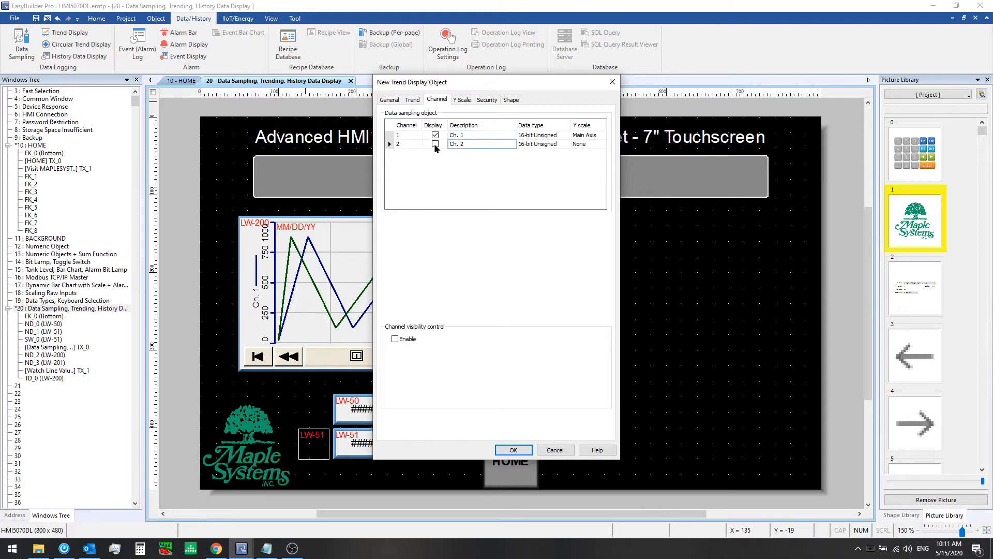
left_click(435, 144)
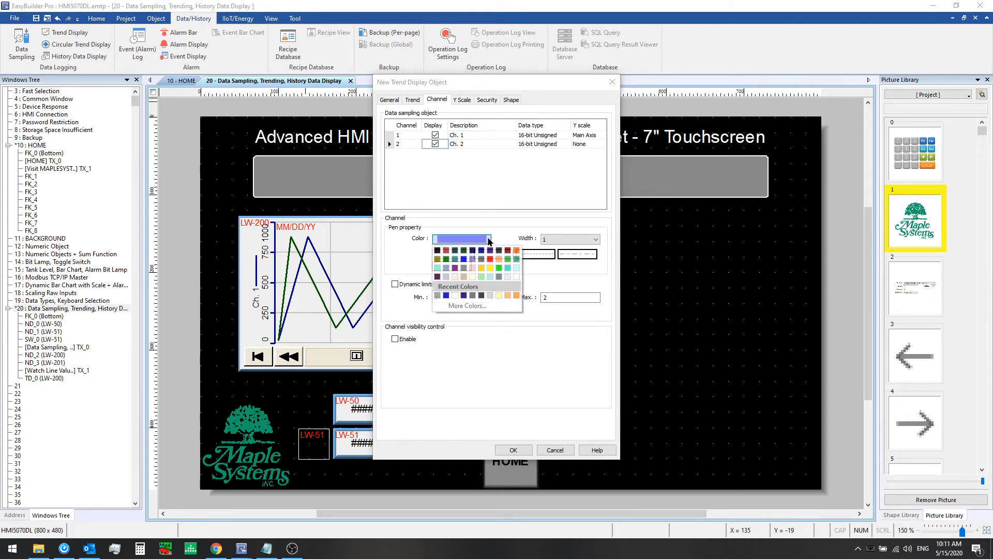
left_click(517, 249)
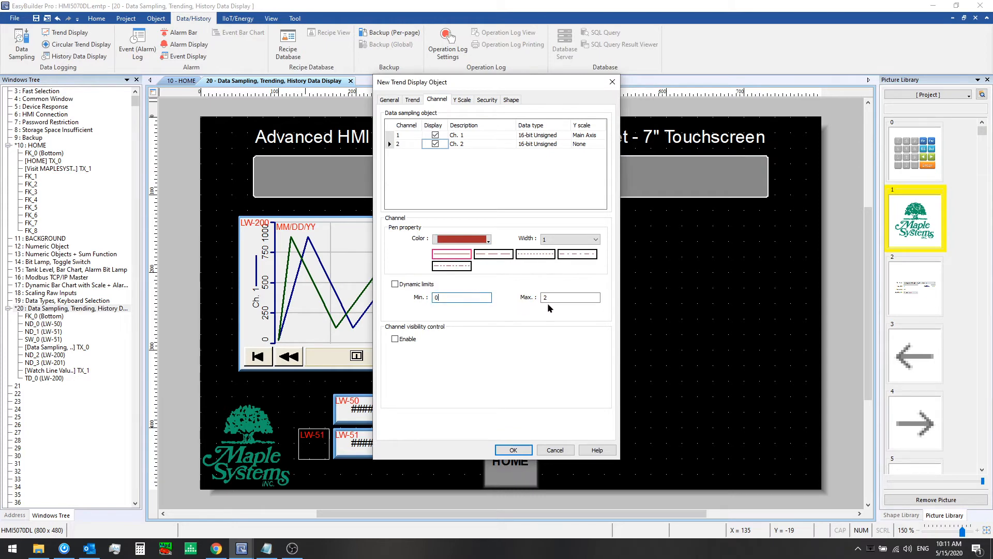
type("1000")
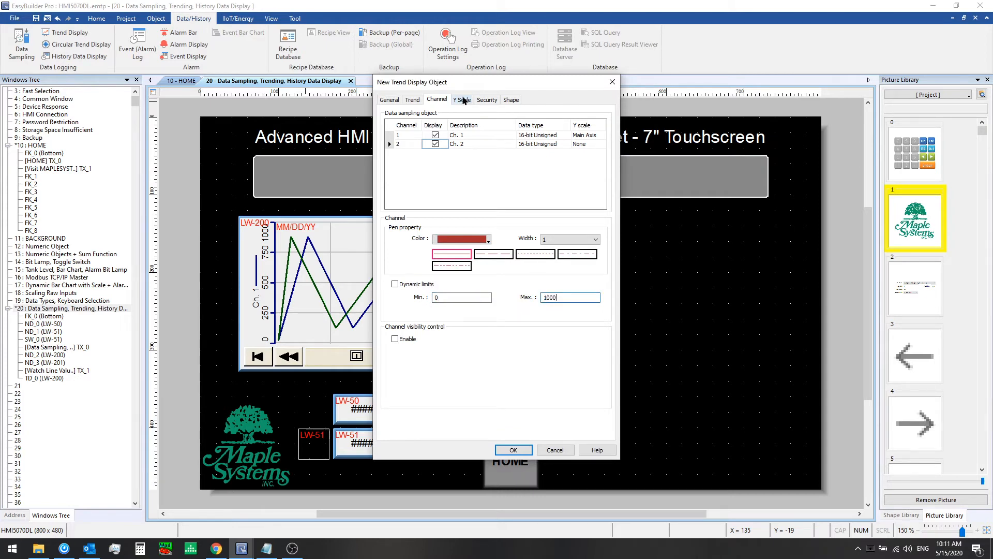
- Put channel 1's Y scale on the Main Axis and confirm the new trend display
left_click(461, 99)
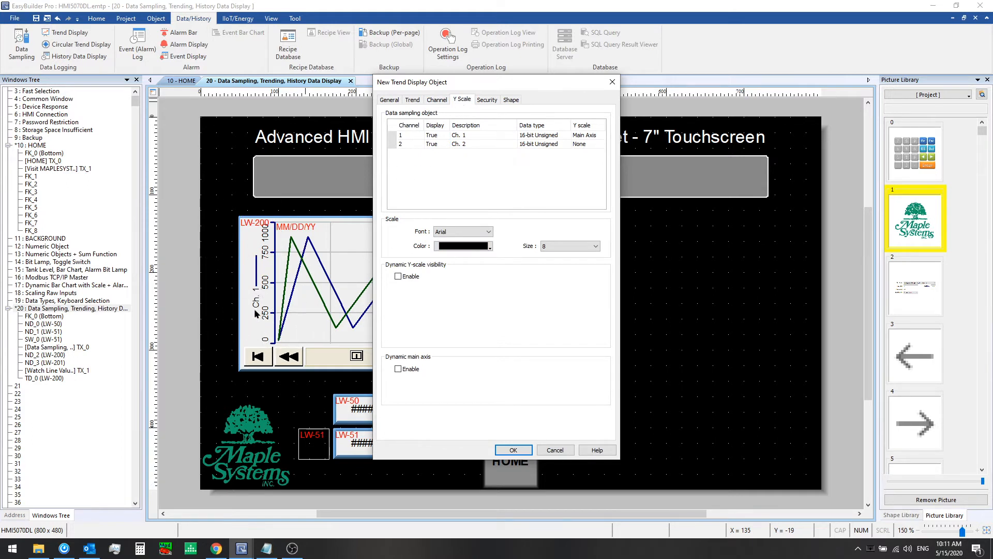
mouse_move(256, 332)
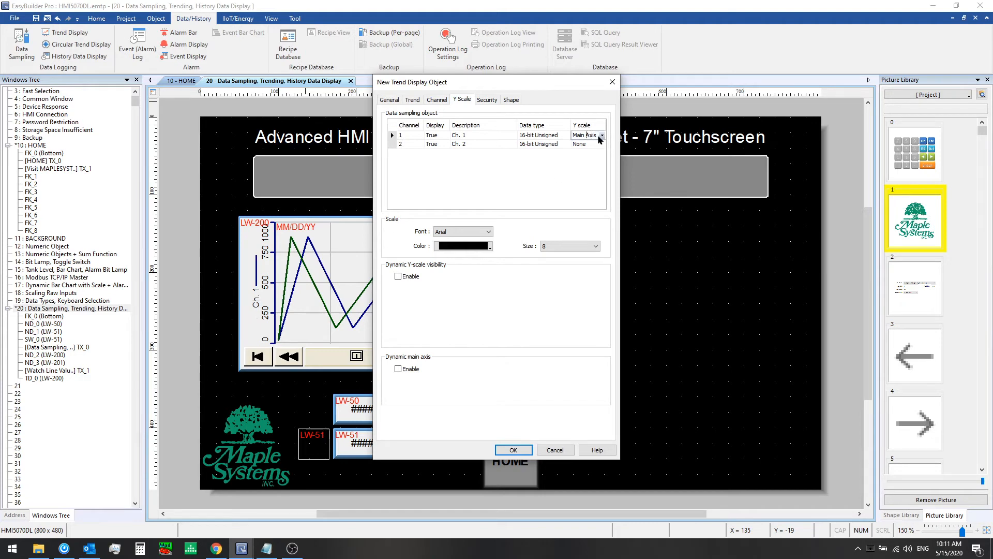
left_click(600, 135)
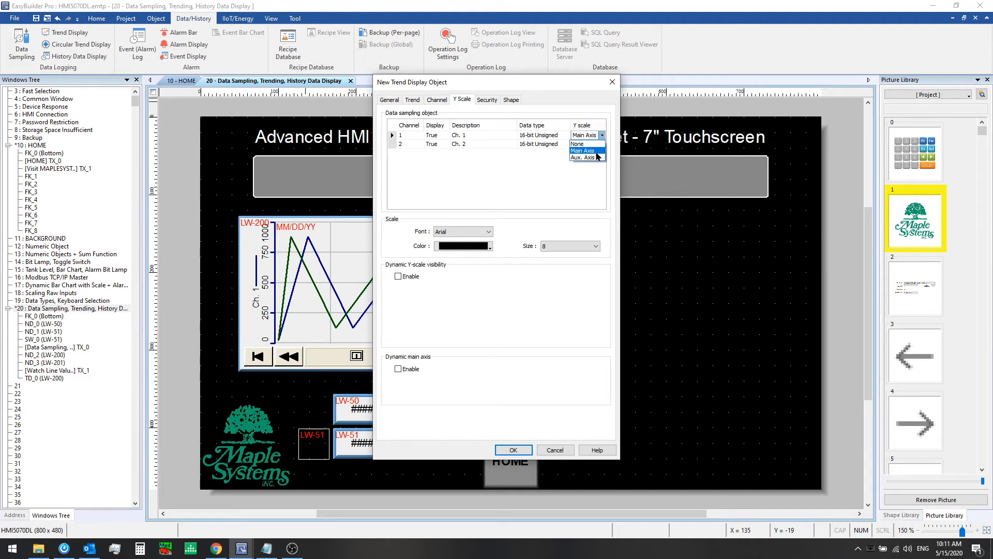
left_click(577, 143)
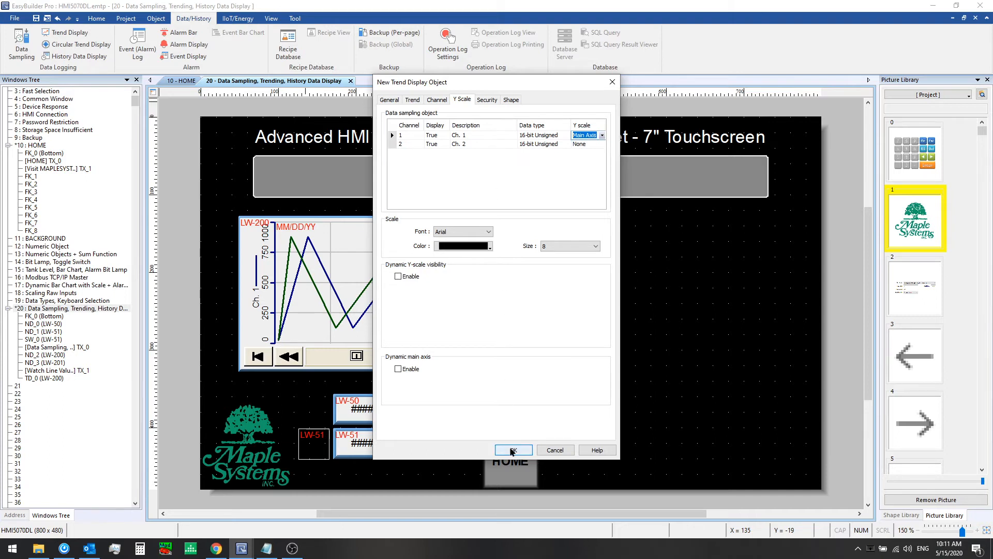
left_click(513, 450)
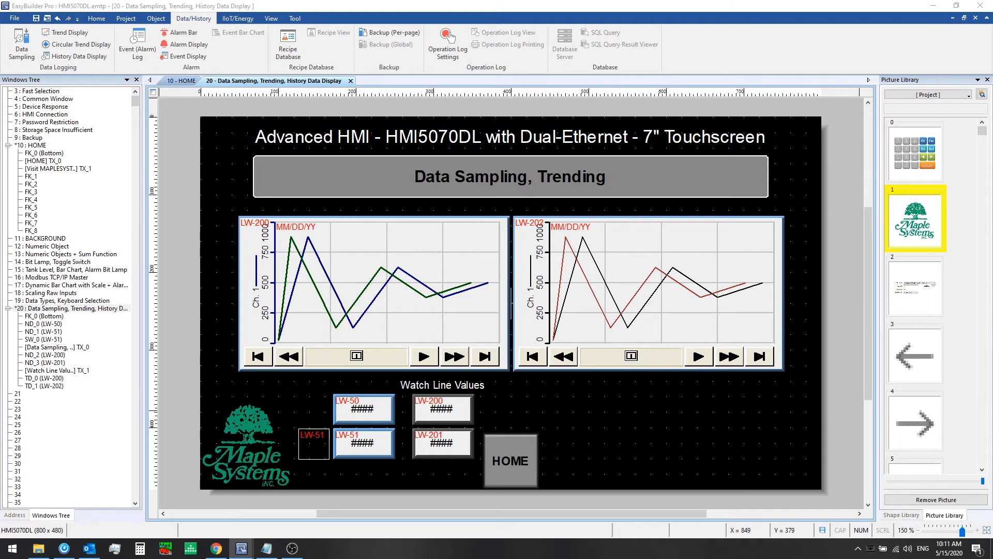
mouse_move(645, 469)
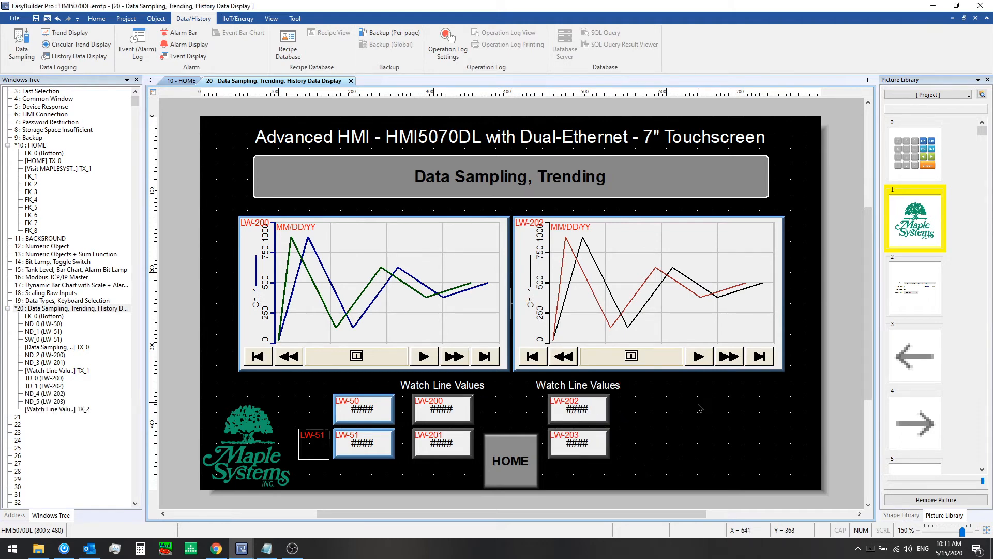
mouse_move(588, 308)
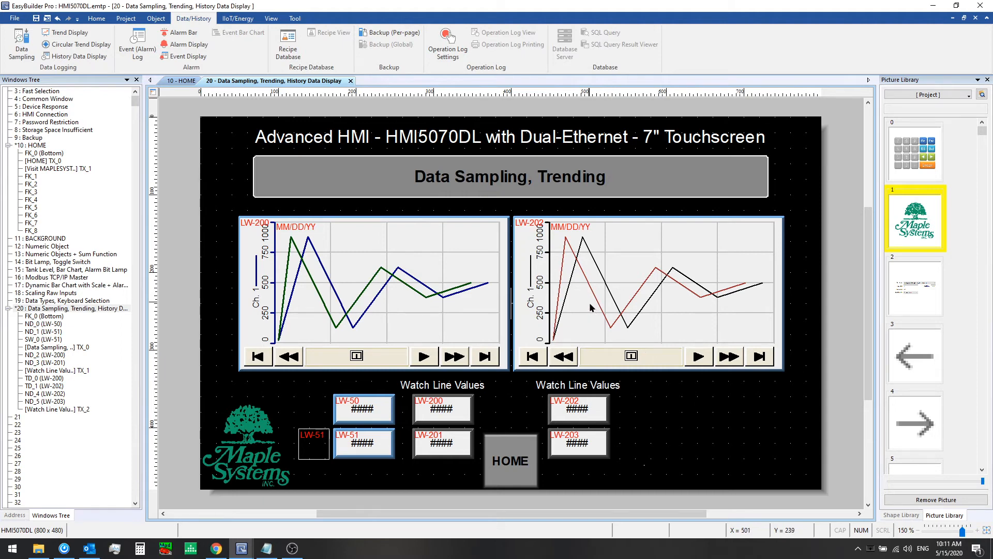
mouse_move(585, 404)
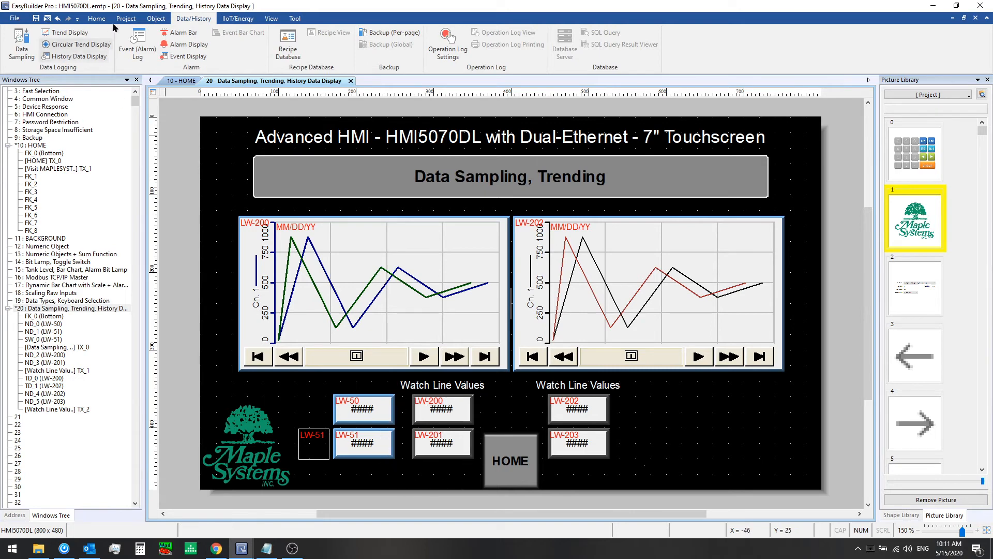
- Compile the project from the Project tab
left_click(86, 44)
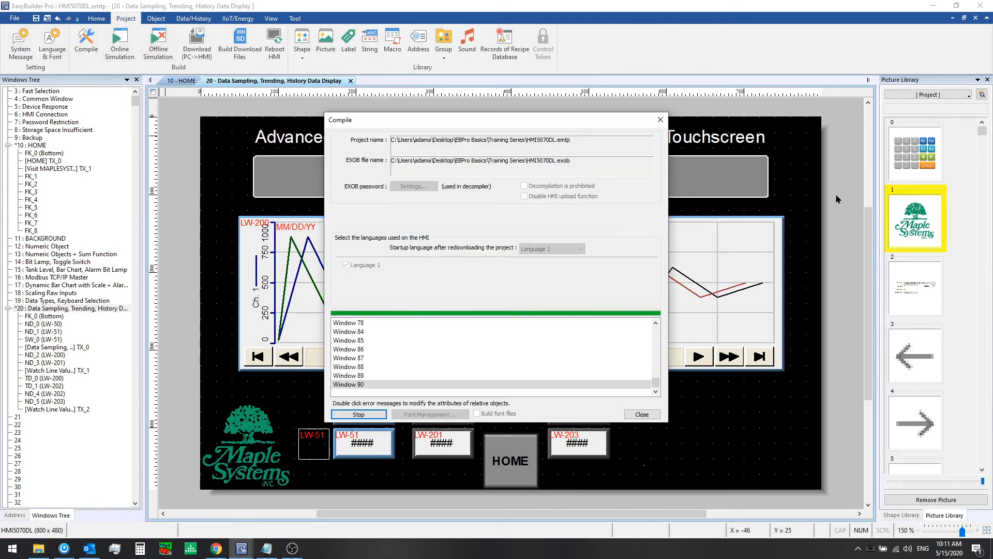
left_click(641, 414)
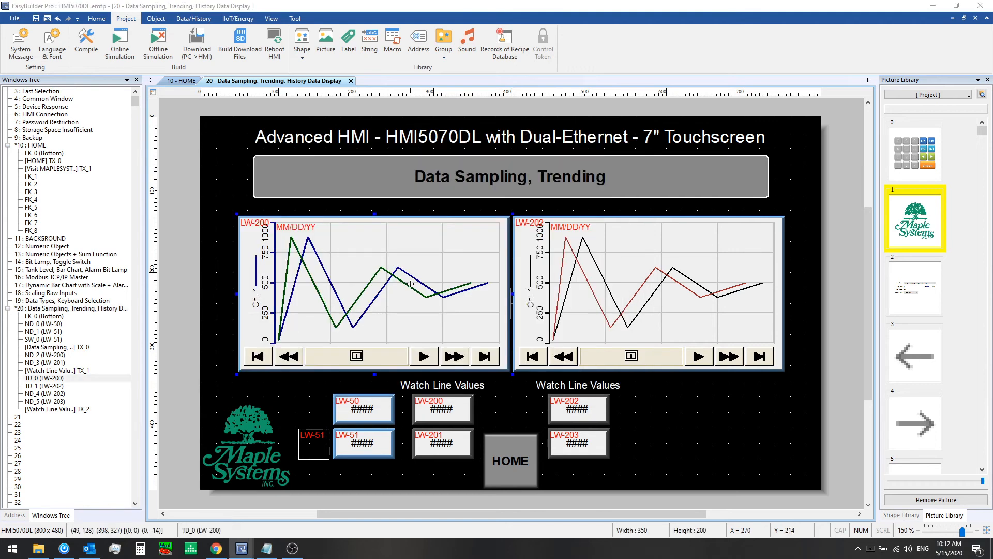
double_click(371, 285)
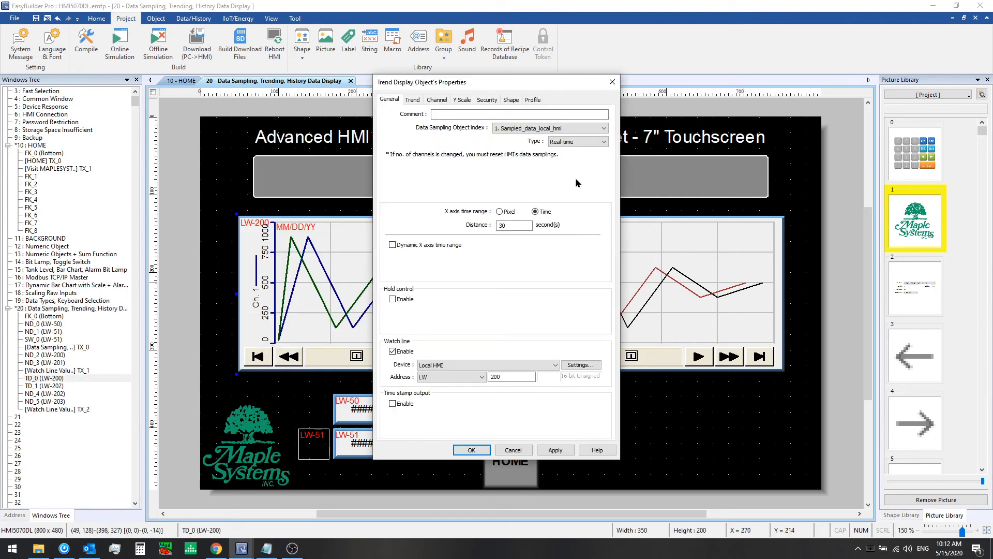
left_click(514, 224)
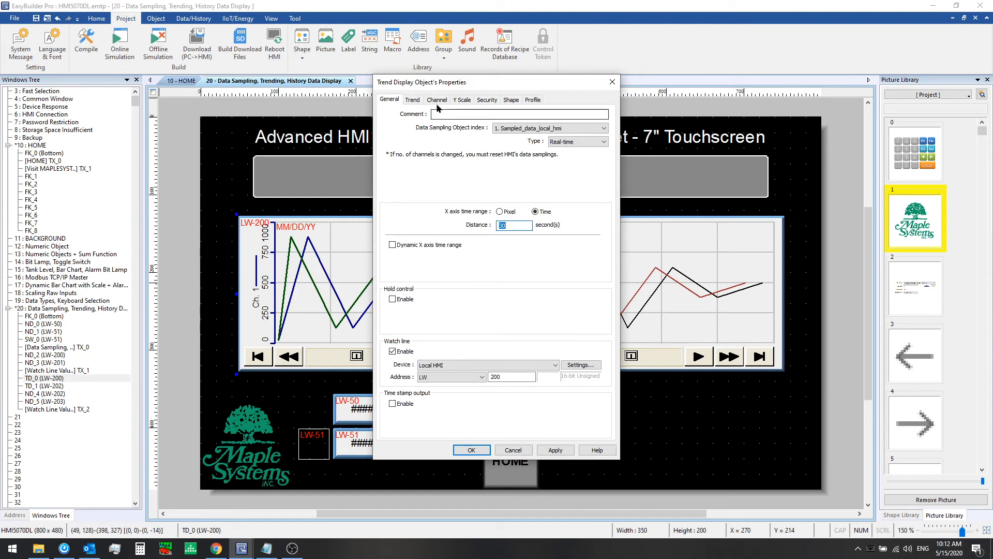
left_click(436, 100)
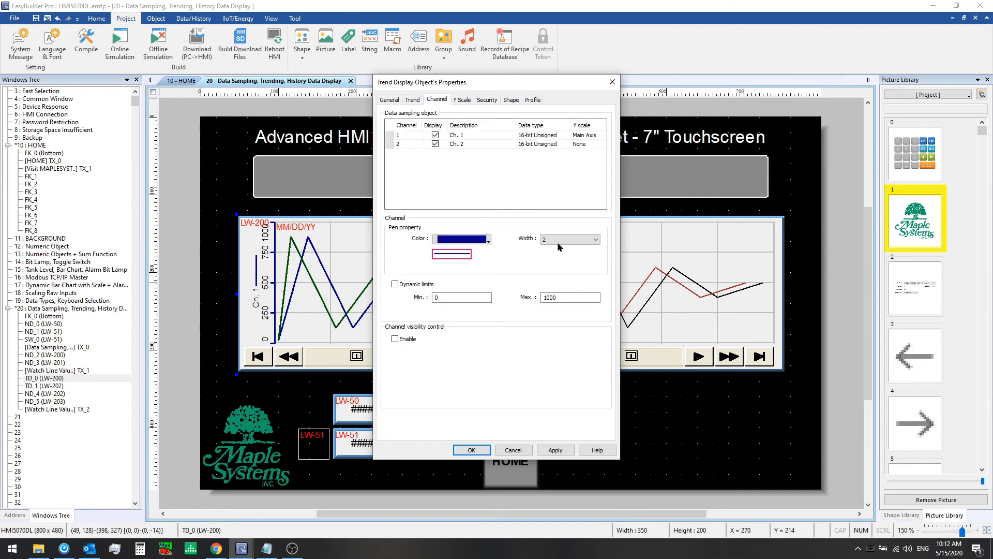
mouse_move(524, 259)
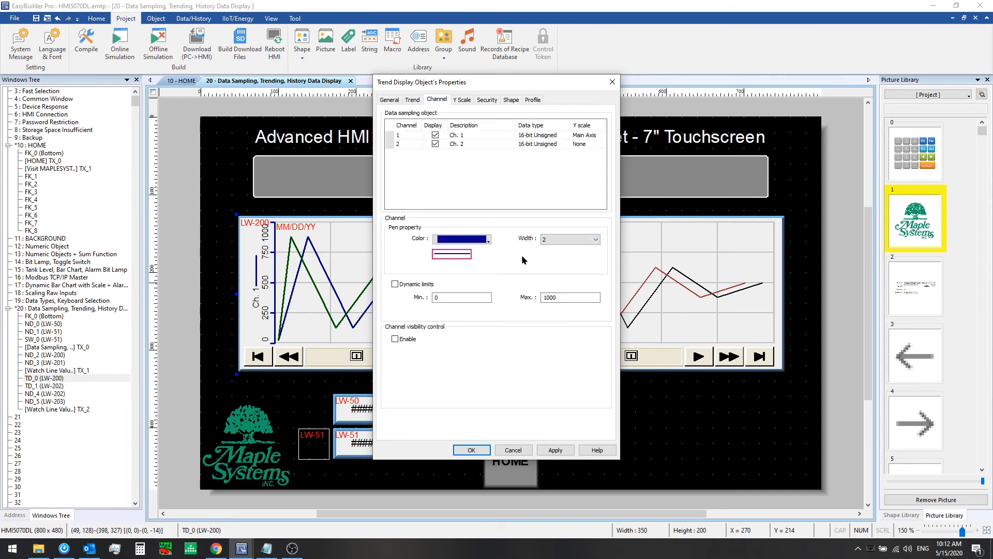
left_click(471, 449)
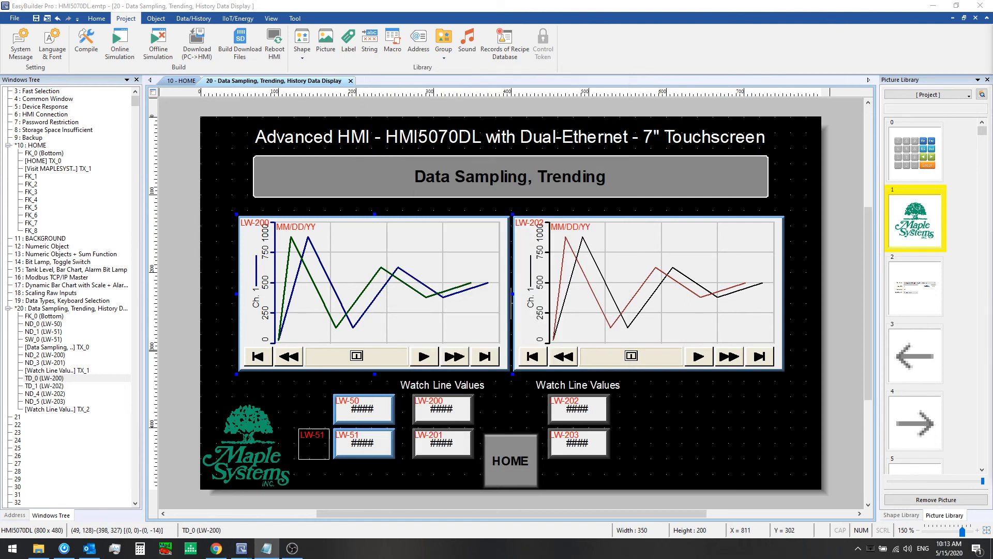